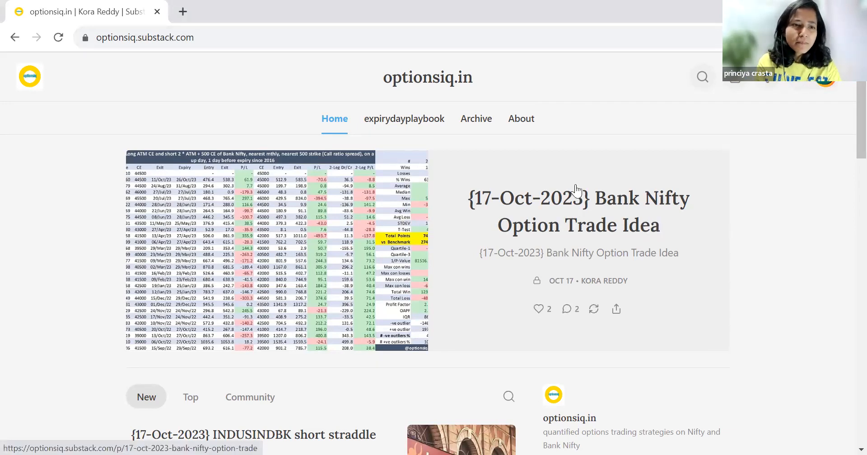
mouse_move(529, 222)
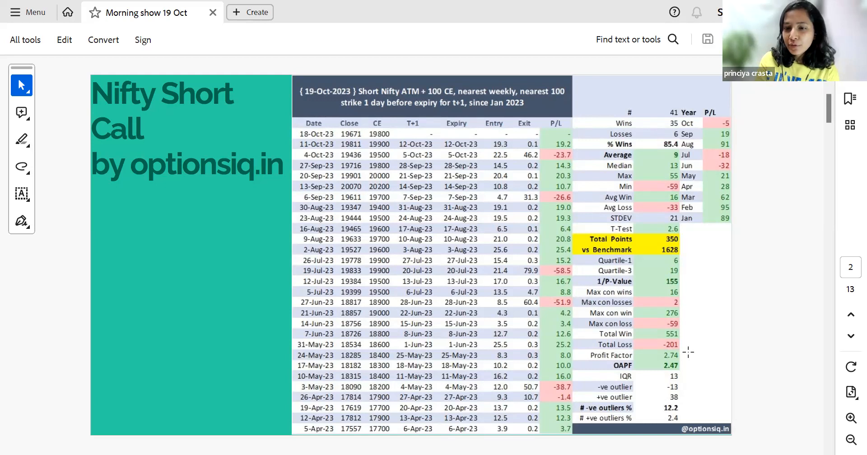
mouse_move(710, 217)
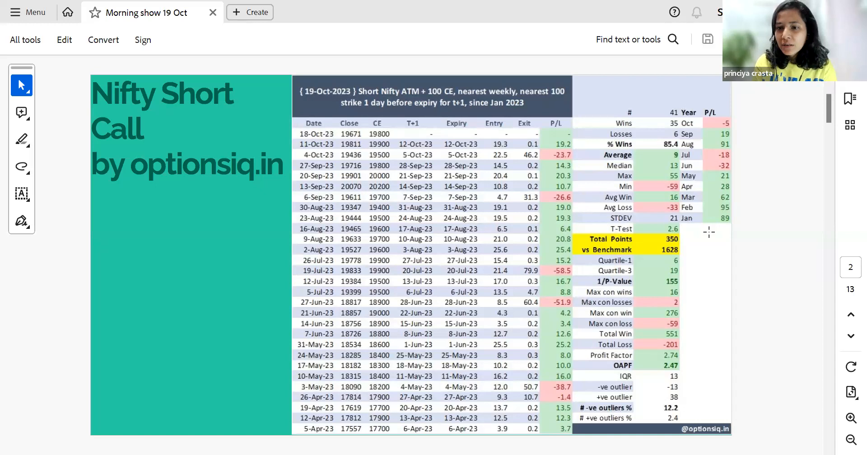
mouse_move(720, 144)
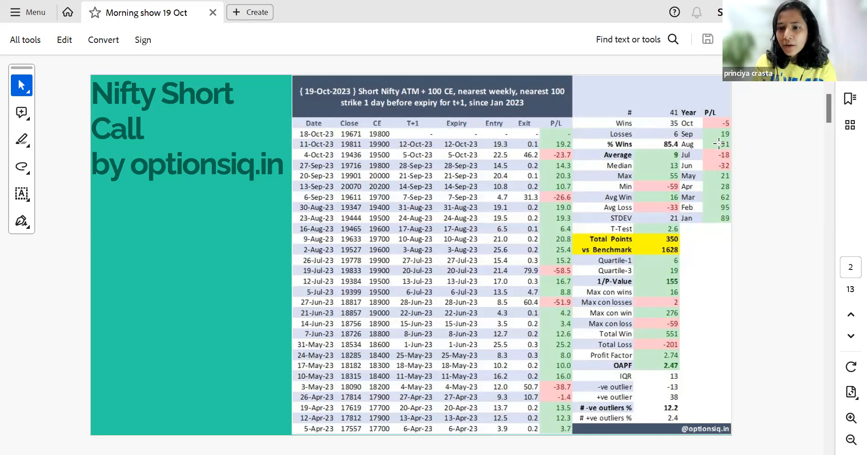